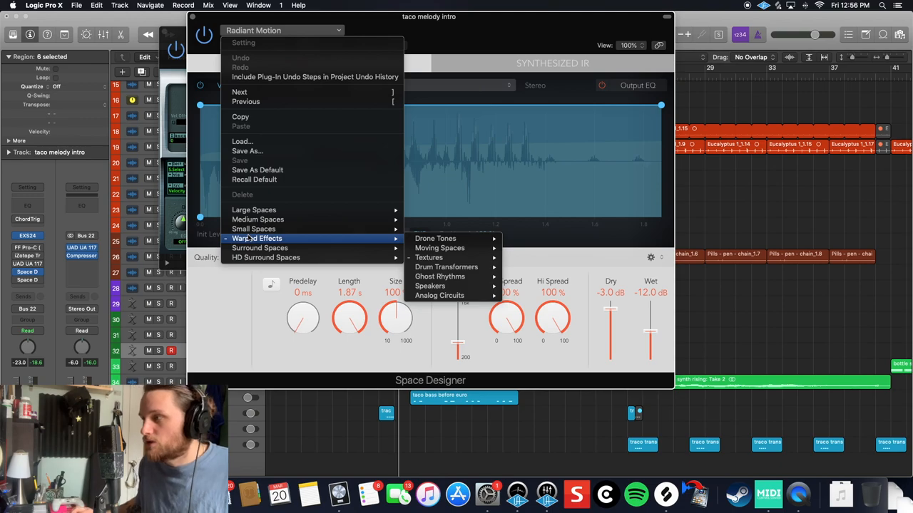
{"action": "mouse_move", "coordinate": [332, 236]}
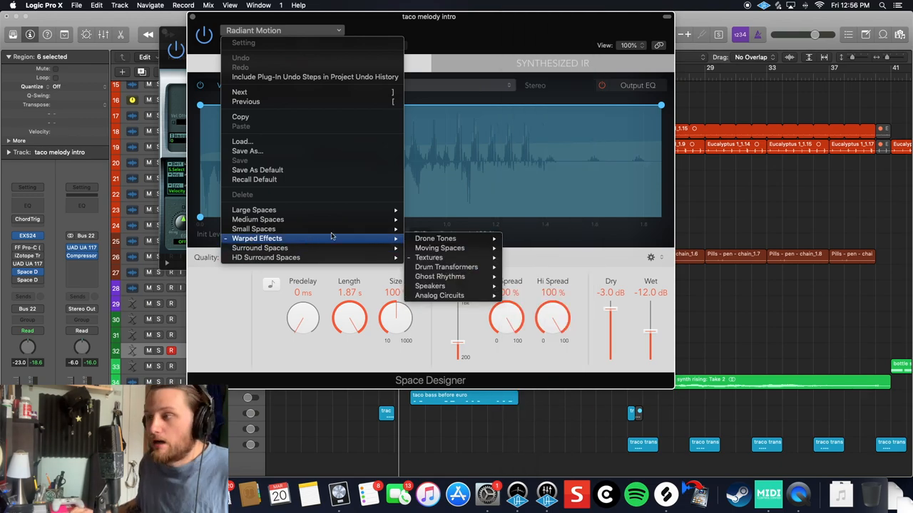